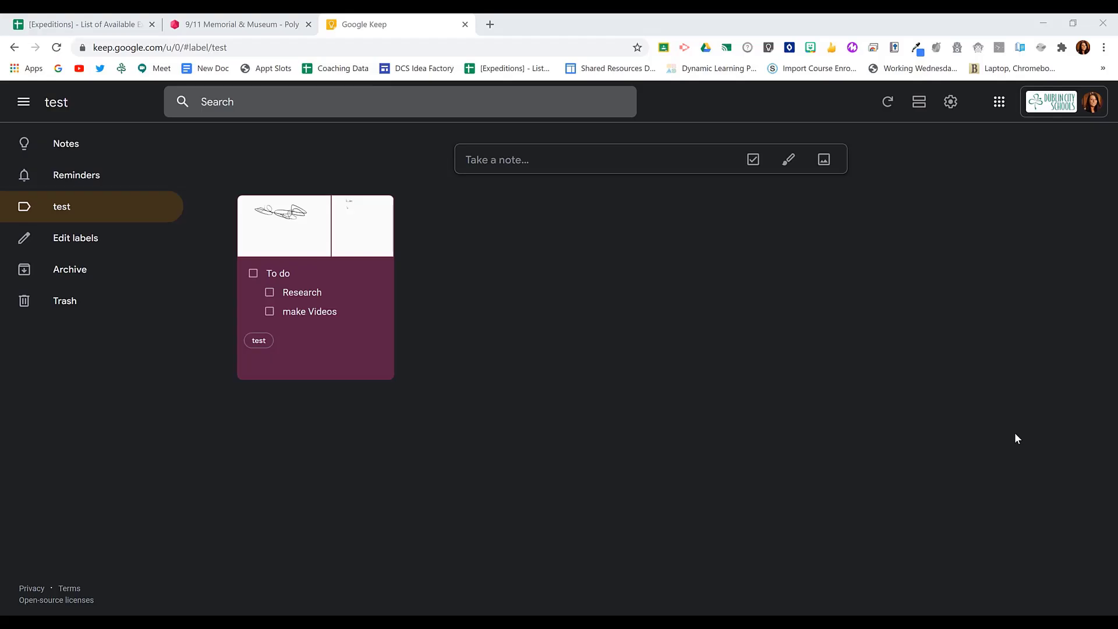
{"action": "mouse_move", "coordinate": [997, 431]}
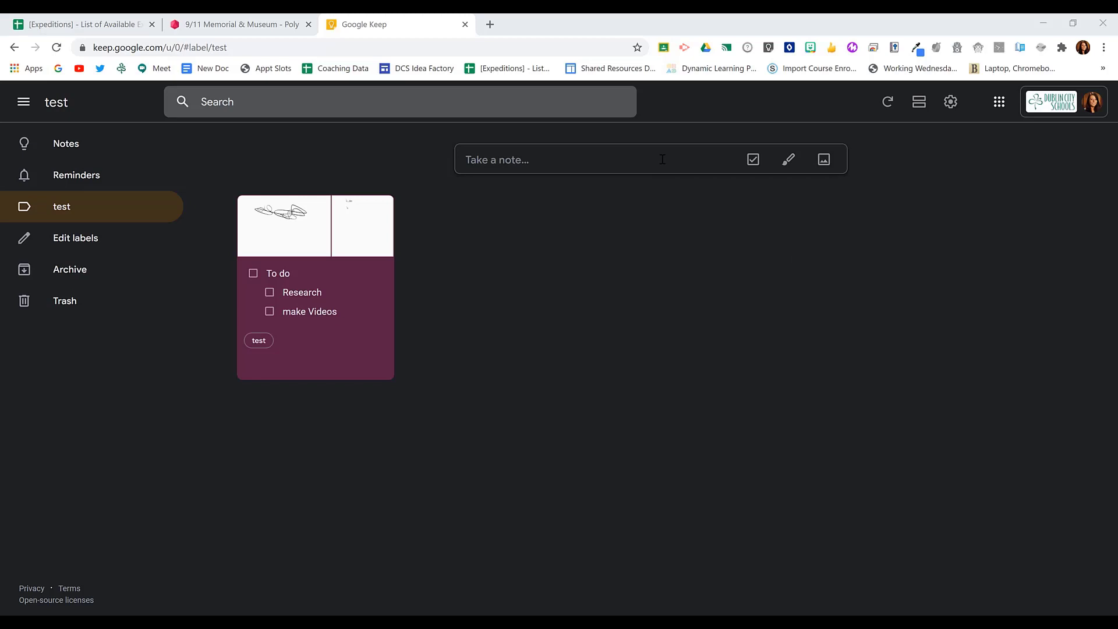
Create a new note titled 'Notes' and start adding an image.
{"action": "left_click", "coordinate": [563, 159]}
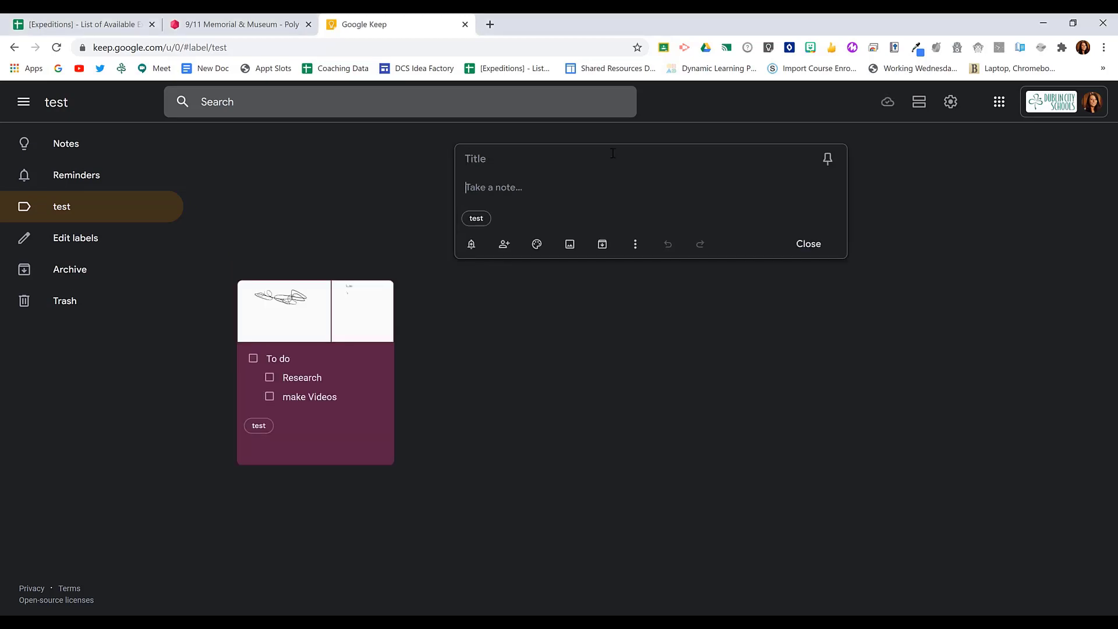
{"action": "type", "text": "Notes"}
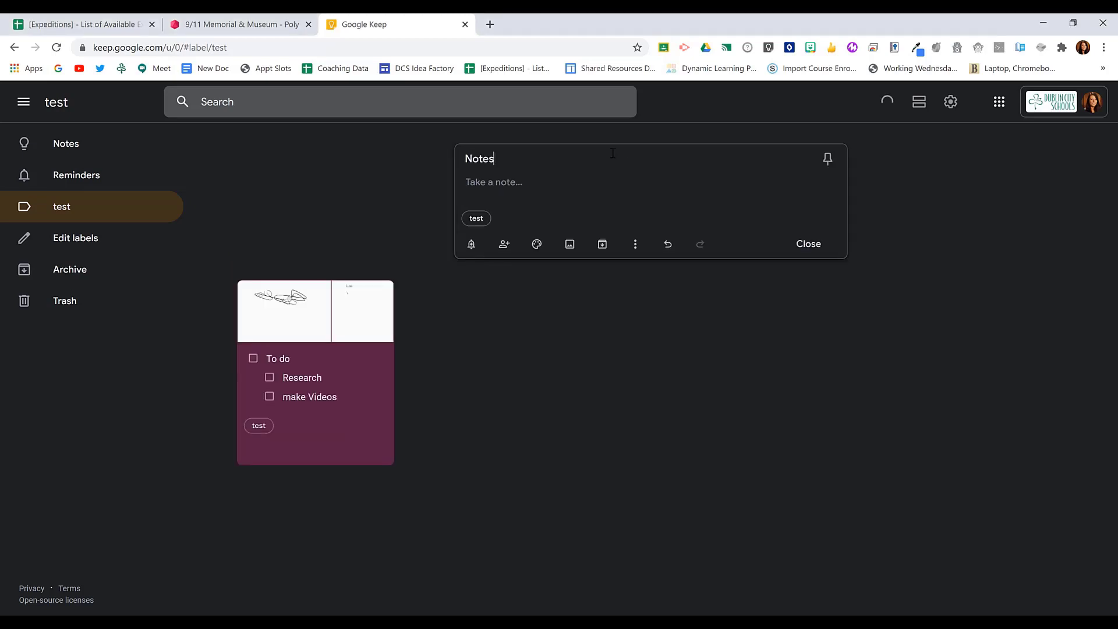
{"action": "mouse_move", "coordinate": [569, 245]}
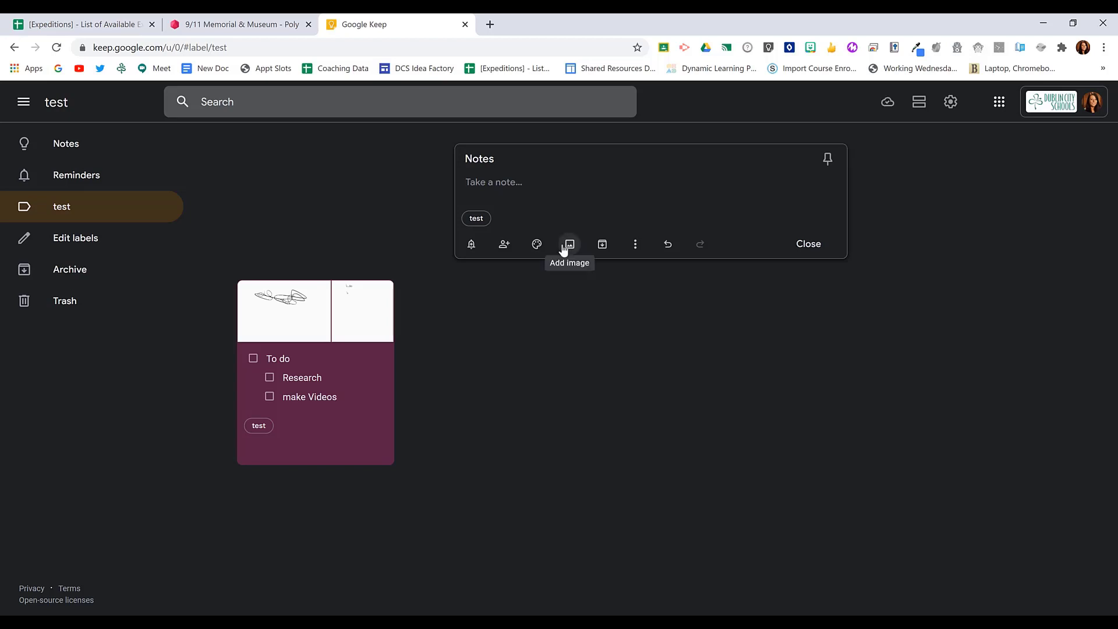
{"action": "left_click", "coordinate": [493, 182]}
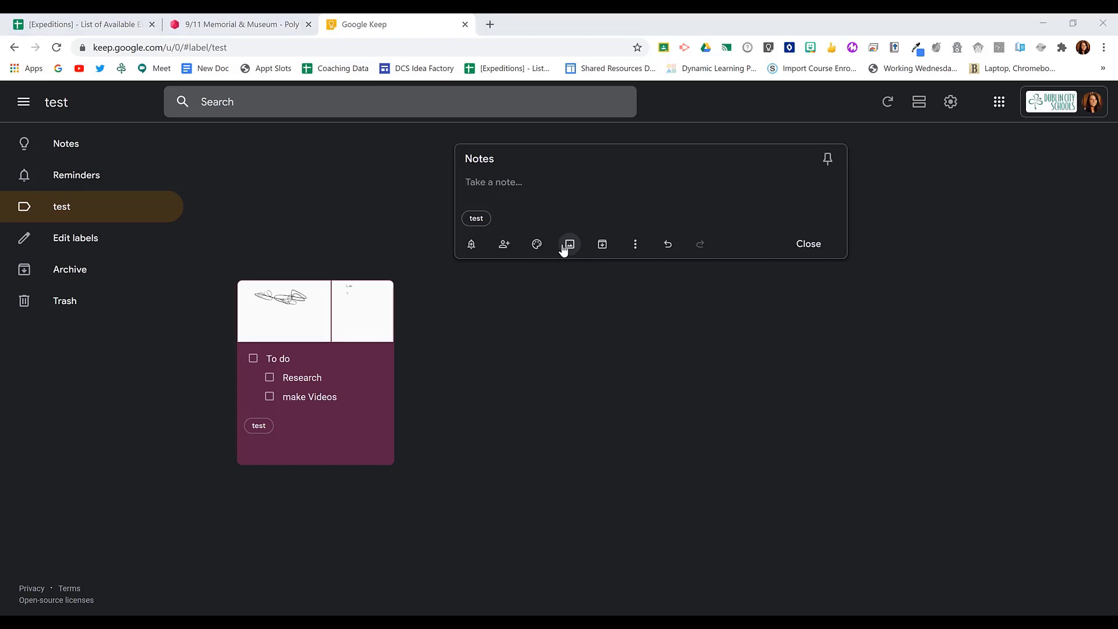
Insert the photo of handwritten notes into the 'Notes' note.
{"action": "left_click", "coordinate": [568, 244]}
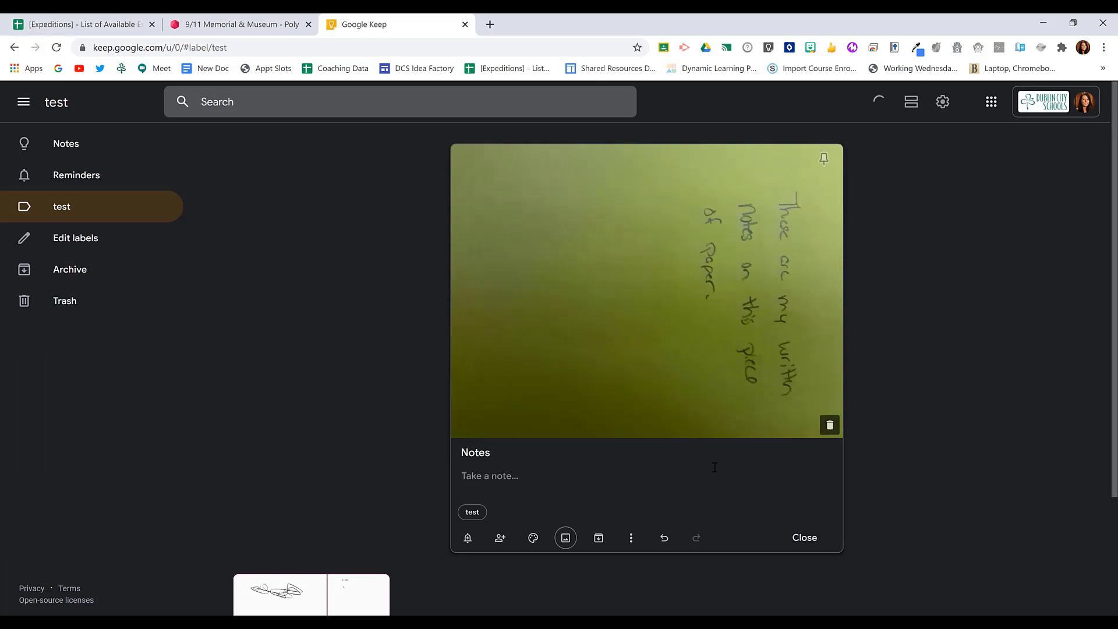
{"action": "mouse_move", "coordinate": [630, 537]}
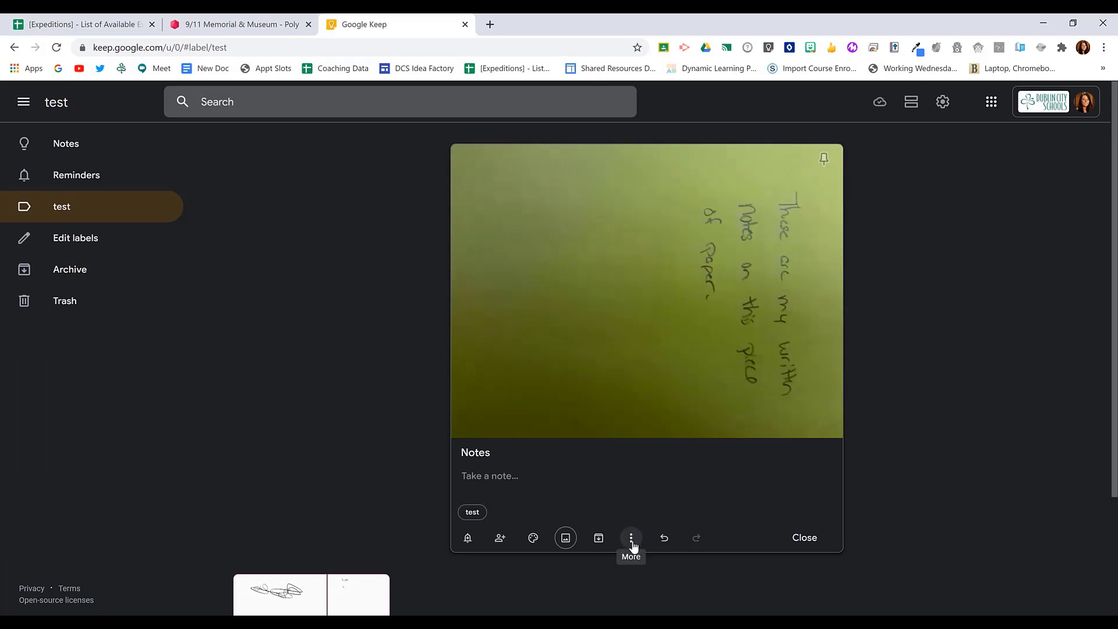
Use Grab image text from the More menu to extract the photo's handwriting.
{"action": "left_click", "coordinate": [630, 537]}
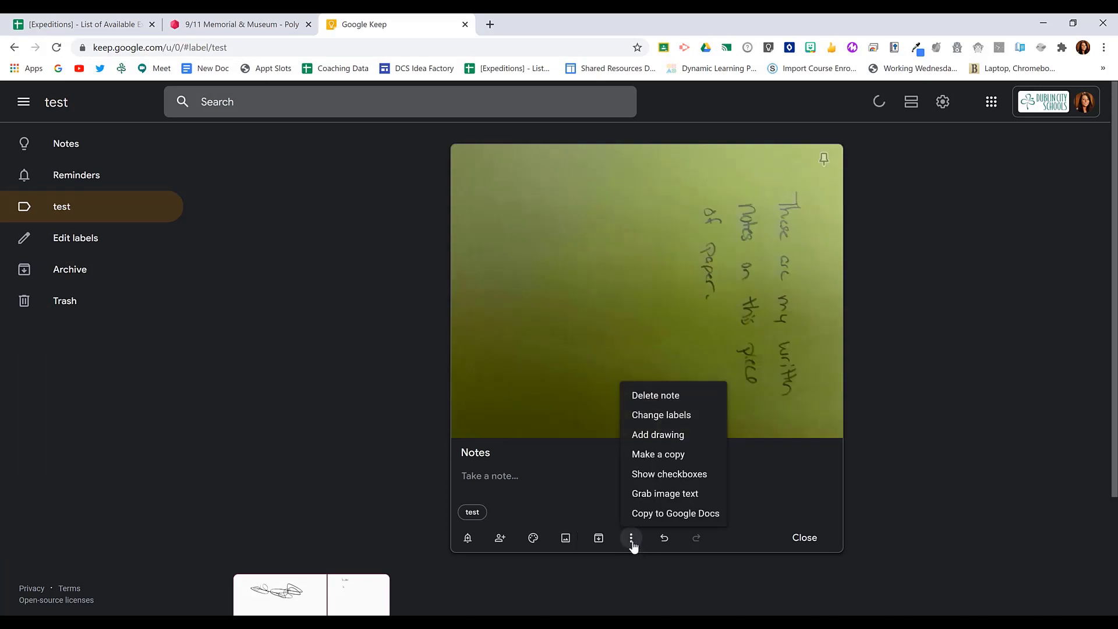
{"action": "mouse_move", "coordinate": [709, 498]}
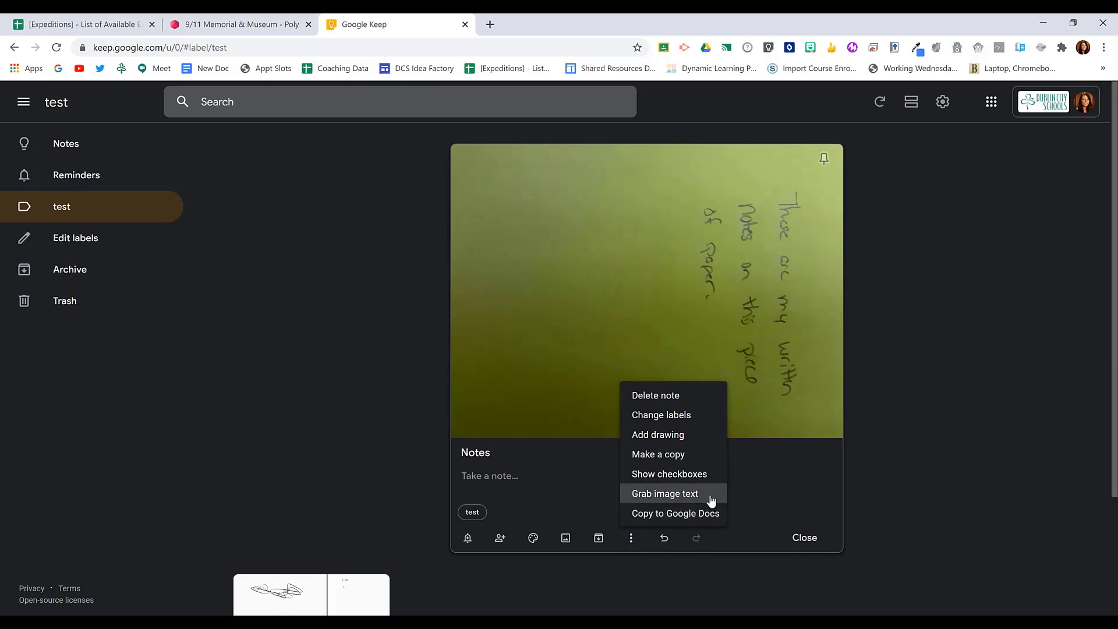
{"action": "left_click", "coordinate": [664, 493]}
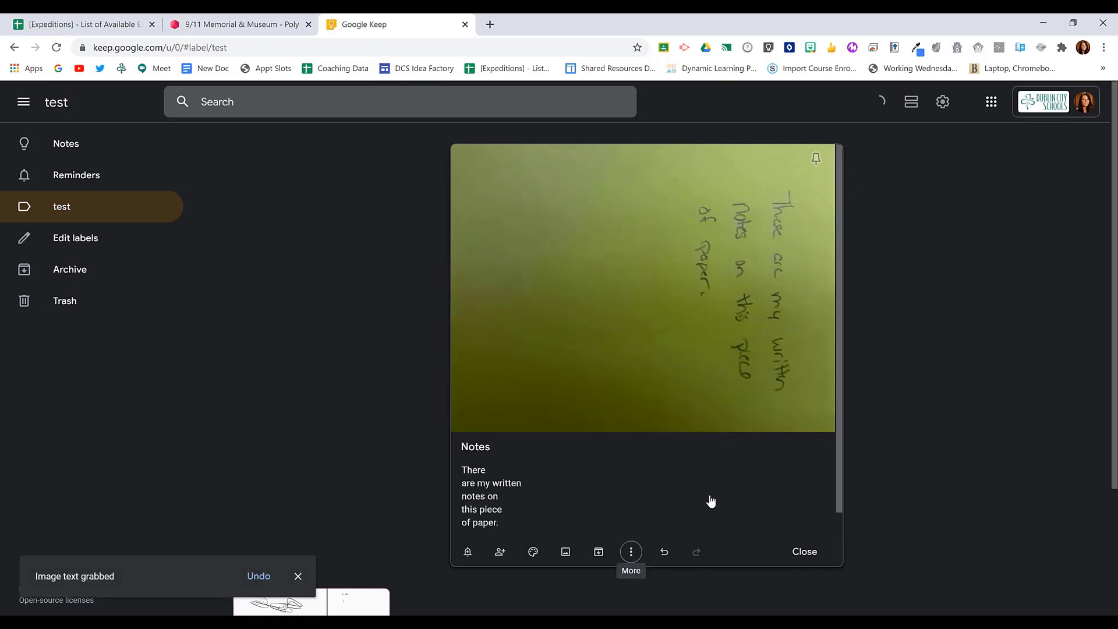
{"action": "mouse_move", "coordinate": [818, 363]}
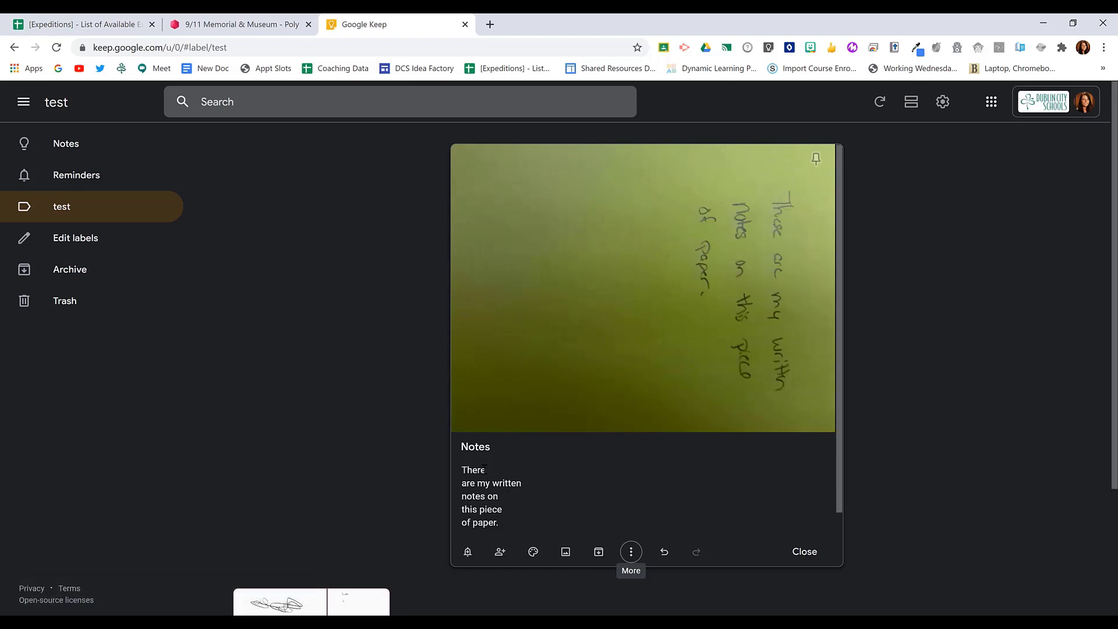
Change the opening word 'There' to 'These' and close the note.
{"action": "type", "text": "These are my written notes on"}
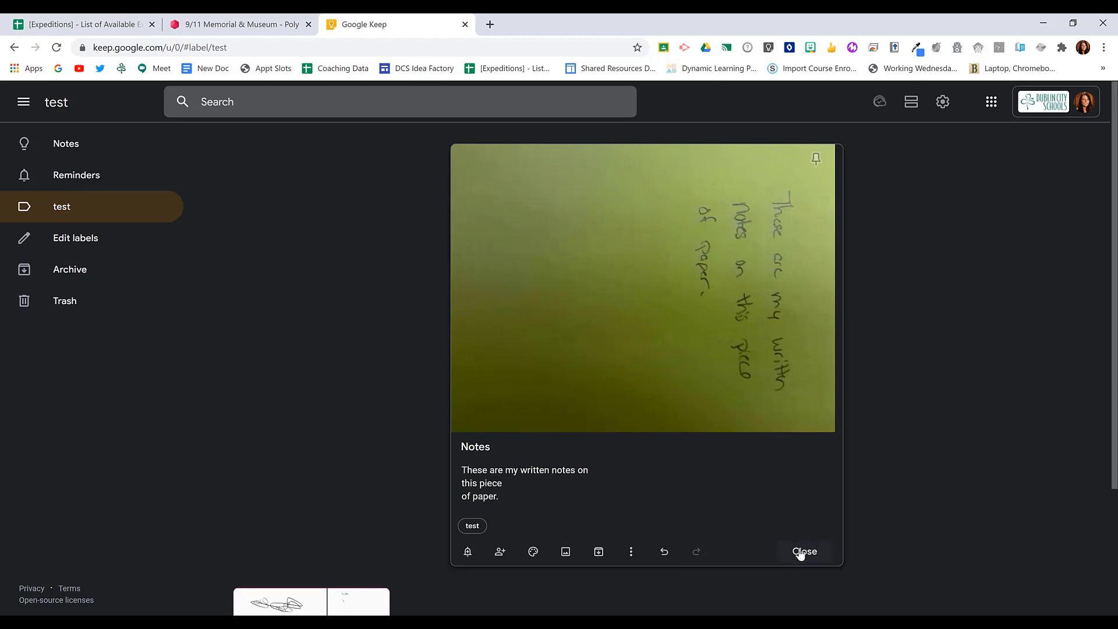
{"action": "left_click", "coordinate": [804, 552]}
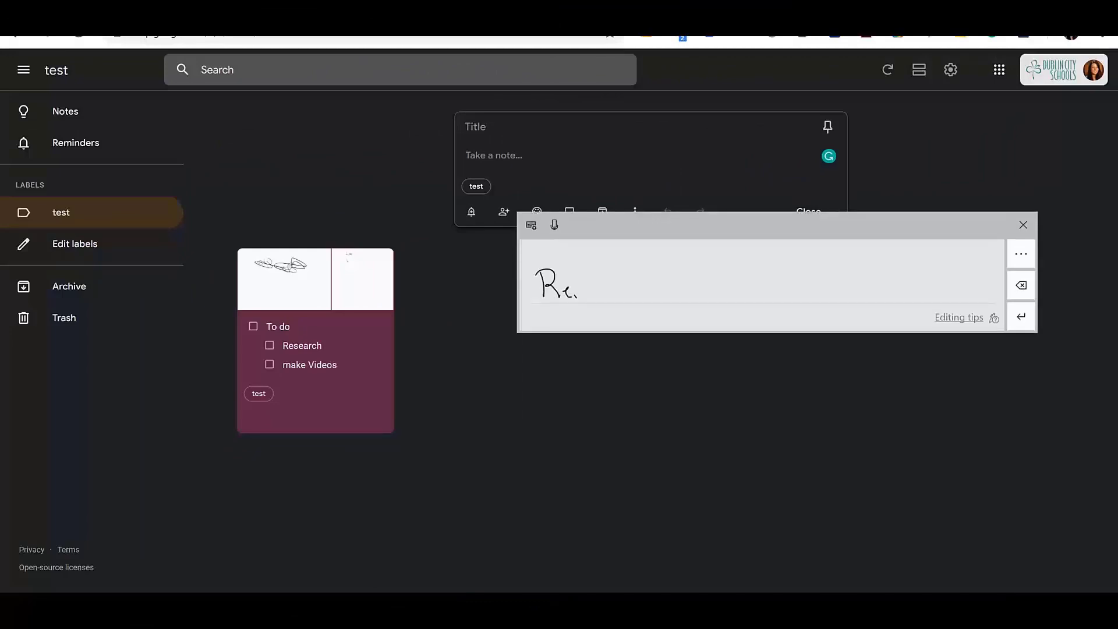
Handwrite more letters of 'Remember' into the new note's handwriting input.
{"action": "left_click_drag", "start_coordinate": [585, 289], "coordinate": [648, 289]}
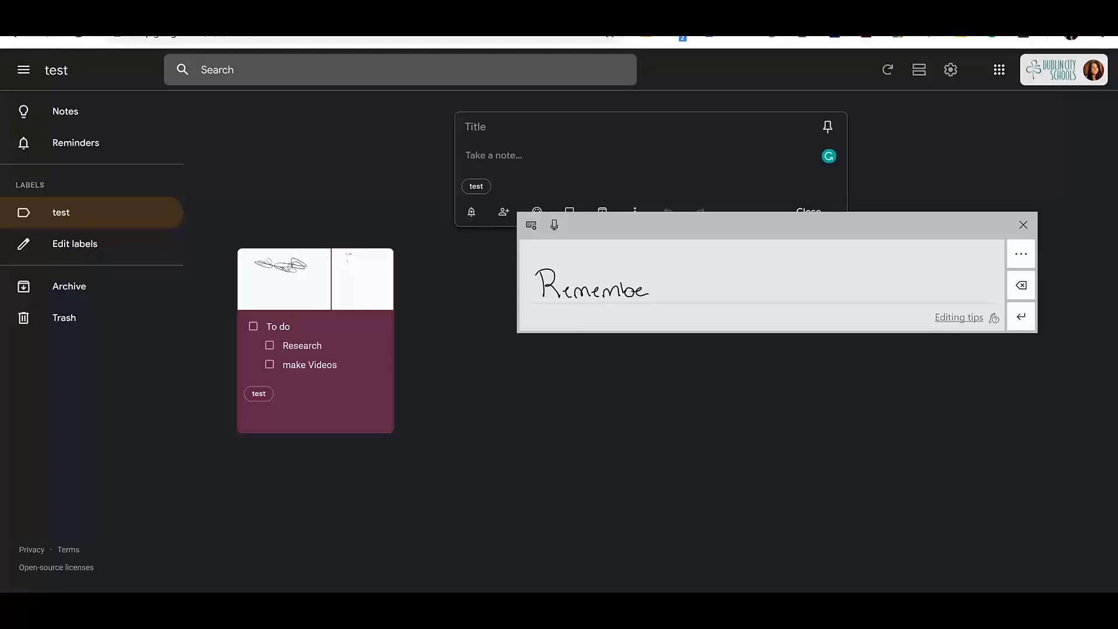